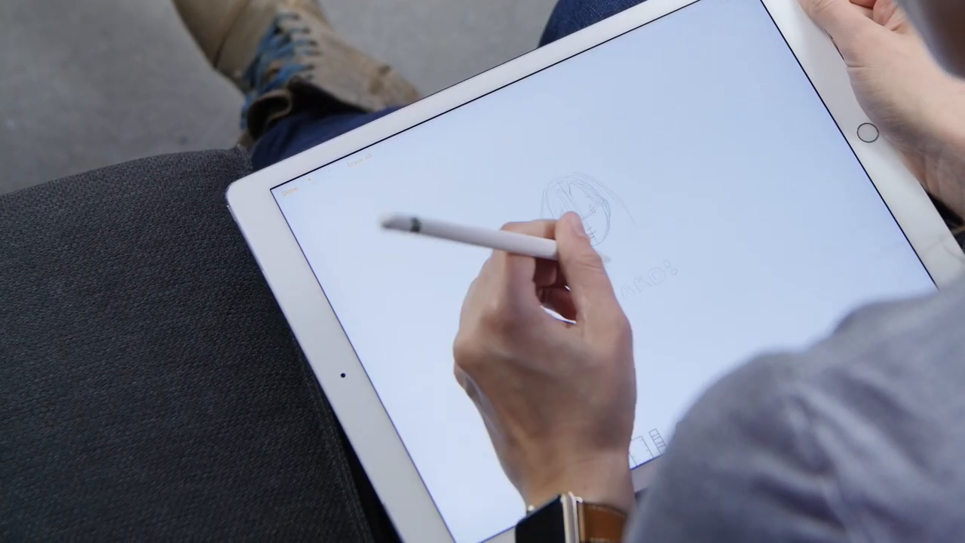
left_click_drag(543, 219, 595, 256)
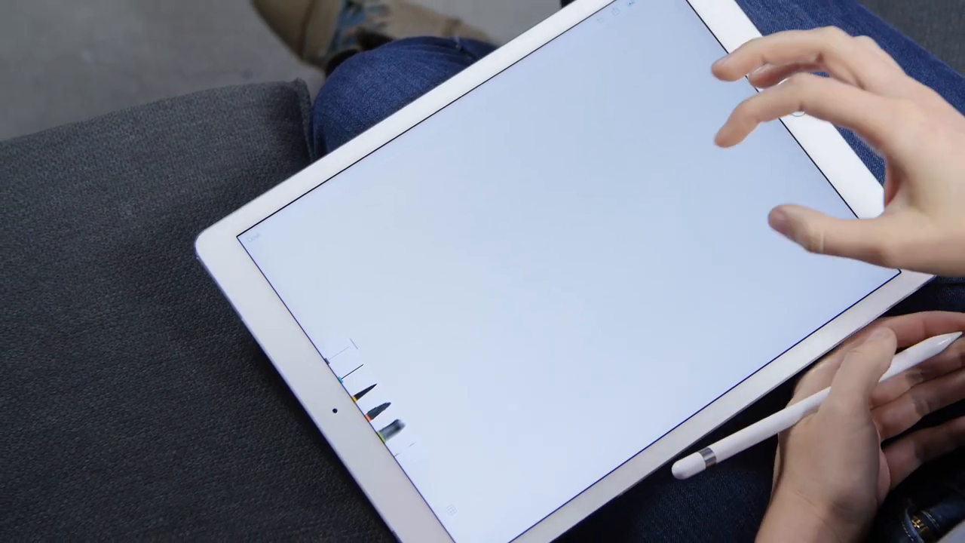
left_click(636, 8)
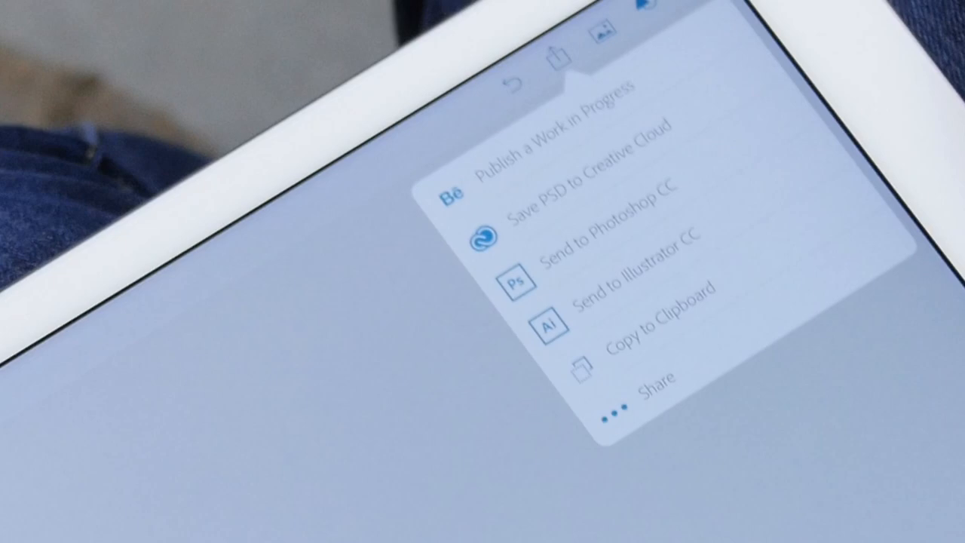